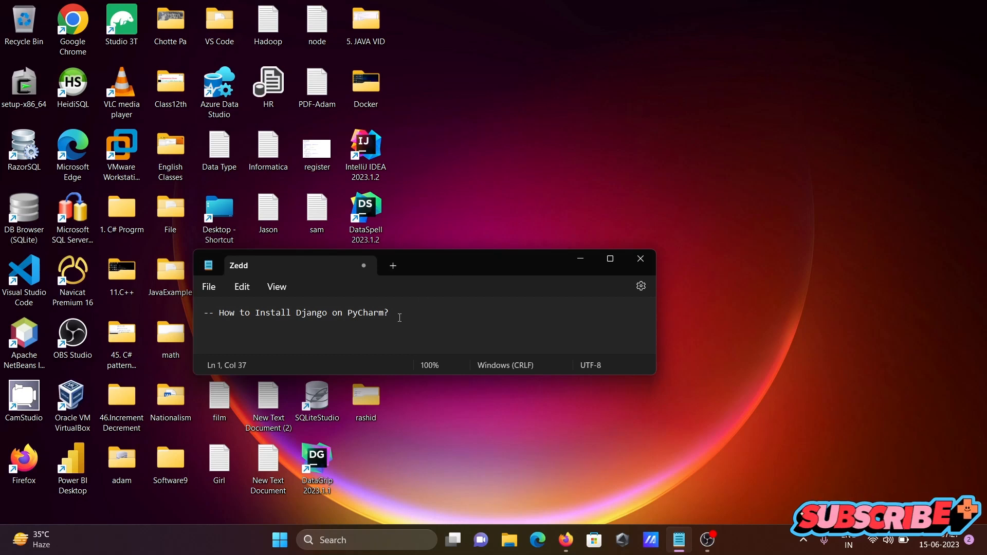
mouse_move(562, 253)
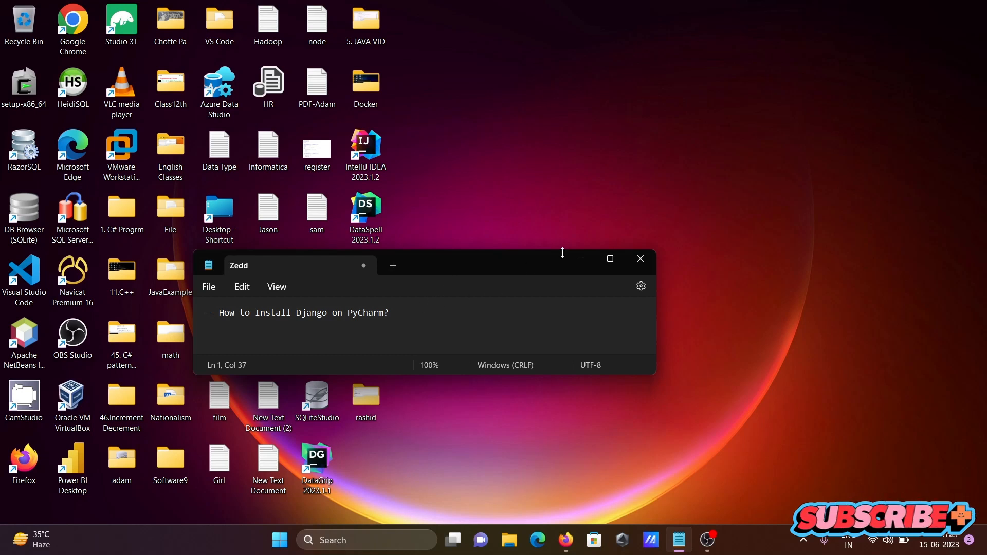
Put away the 'How to Install Django on PyCharm?' note to reveal the desktop
left_click(638, 259)
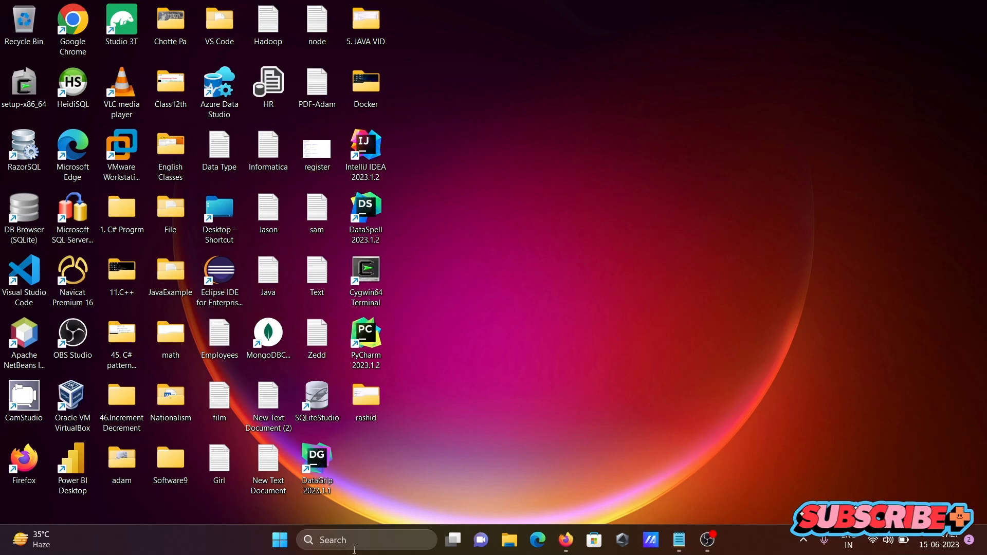
Launch Command Prompt via taskbar search and run the python command at its prompt
type("cmd")
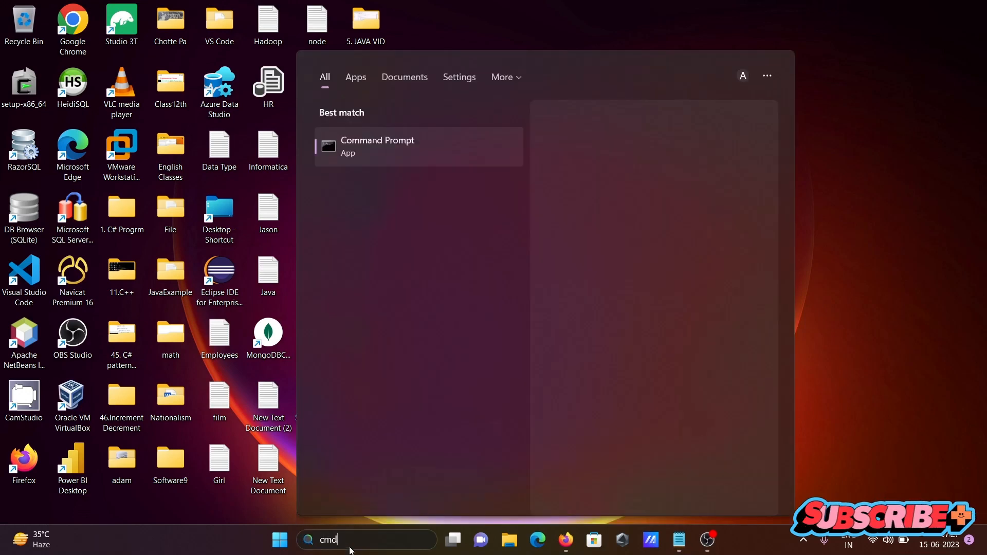
key("Escape")
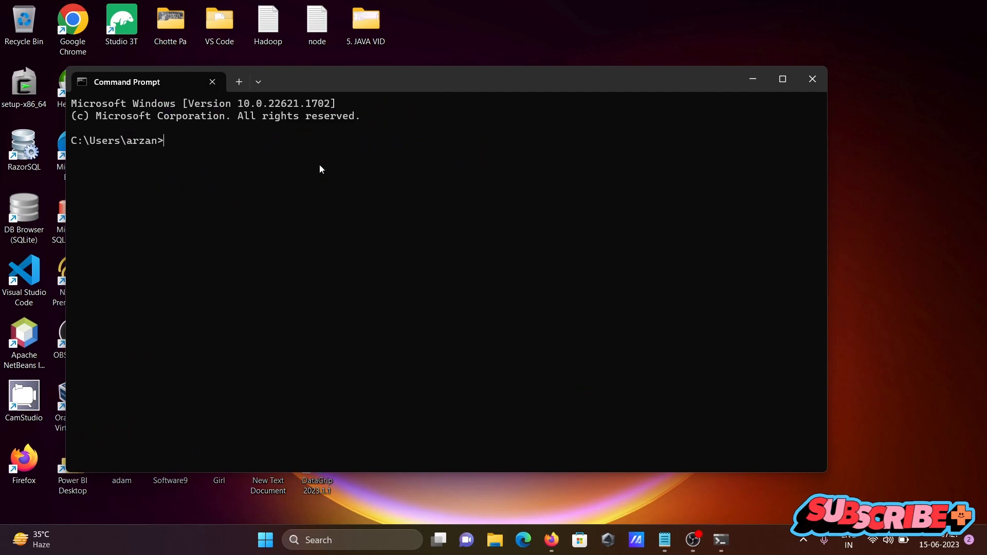
type("python")
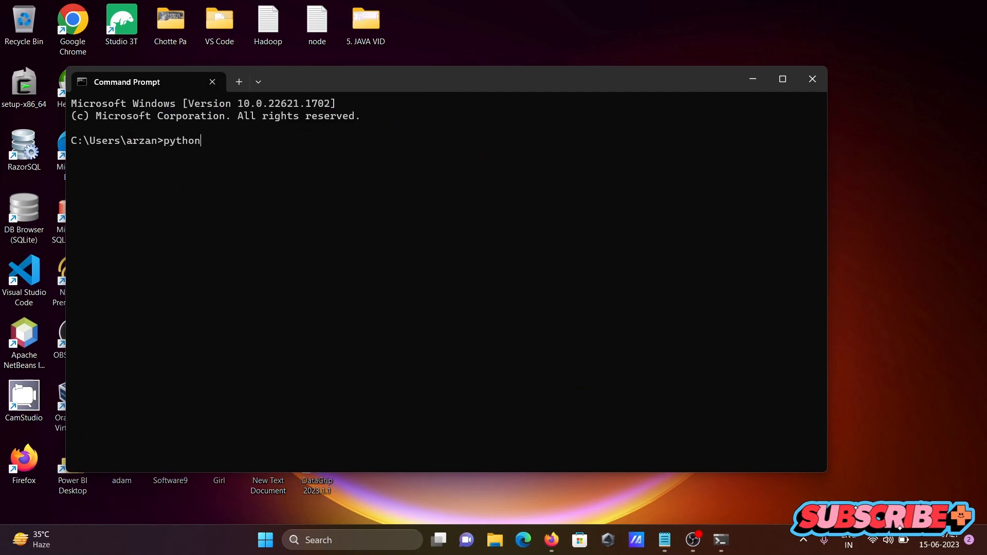
key("enter")
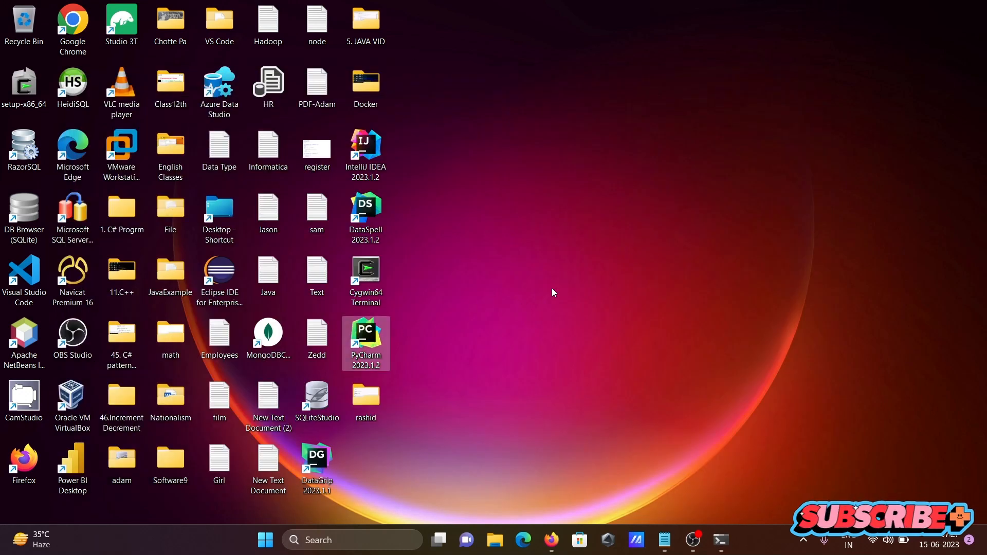
Launch PyCharm 2023.1.2 onto PandasProject and bring up the File menu commands
double_click(365, 329)
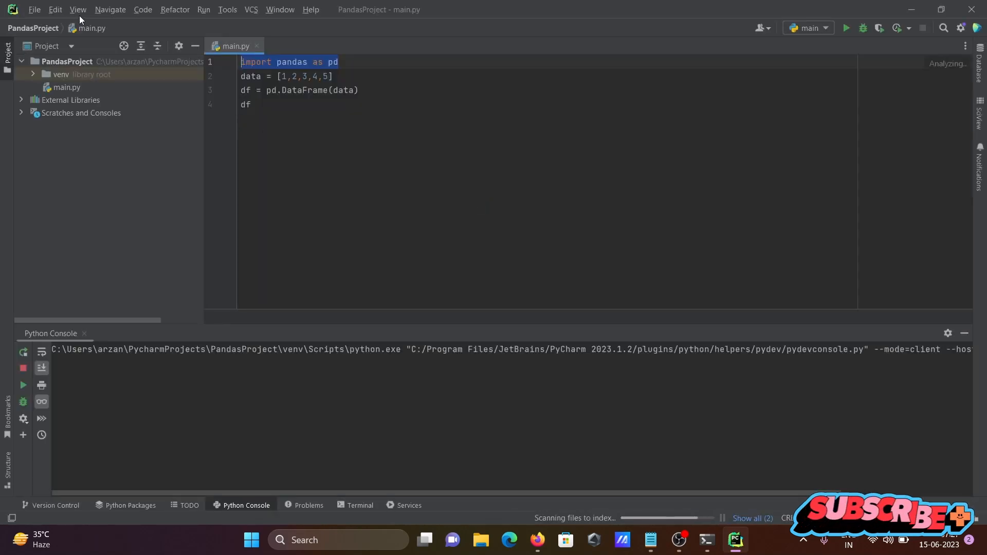
left_click(34, 9)
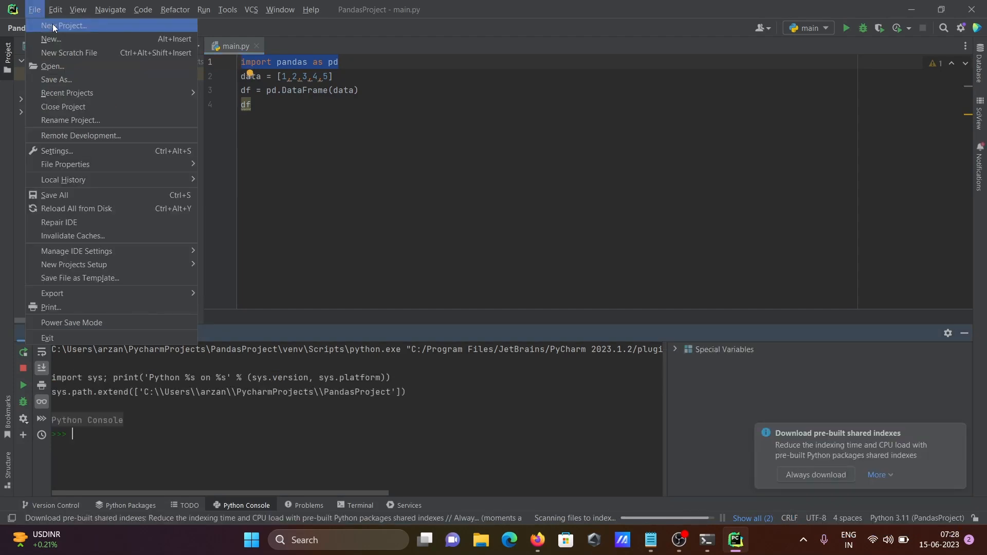
Start a New Project with Django as the type, location djangoProject and a new Virtualenv
left_click(65, 25)
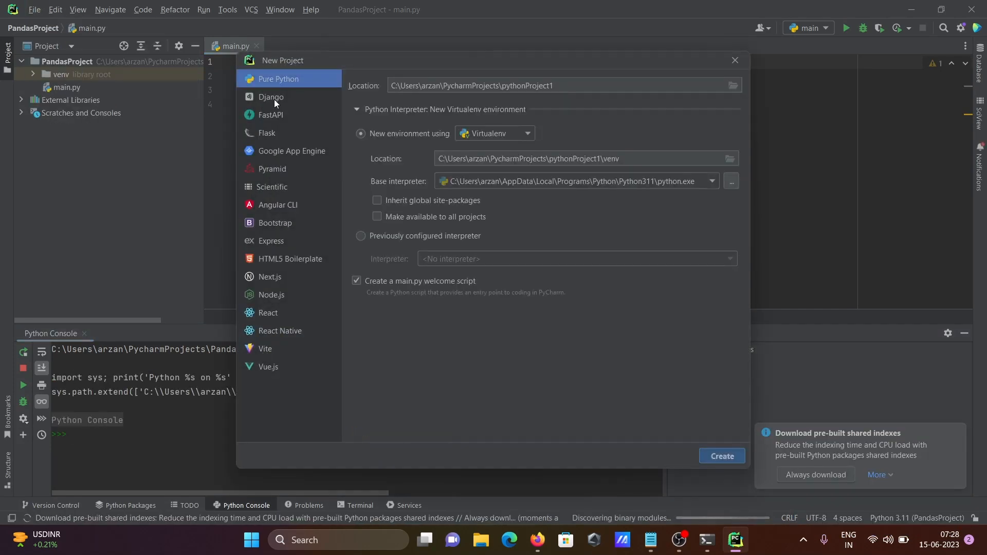
left_click(271, 97)
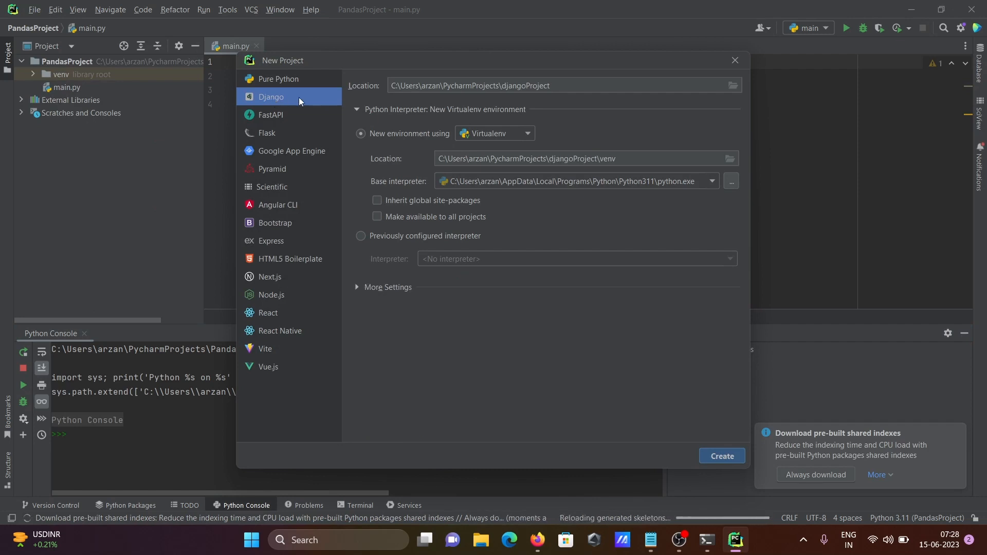
mouse_move(593, 181)
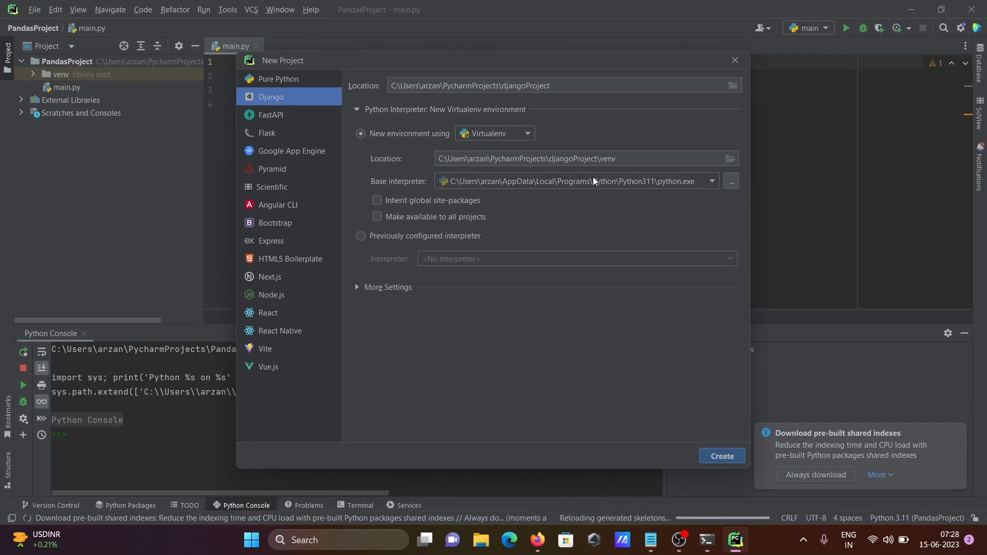
mouse_move(680, 187)
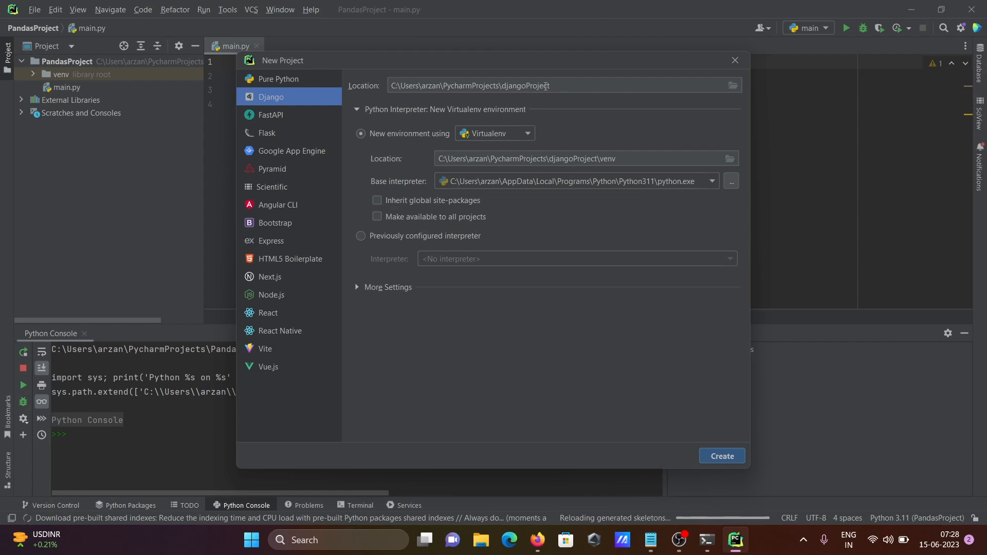
mouse_move(560, 298)
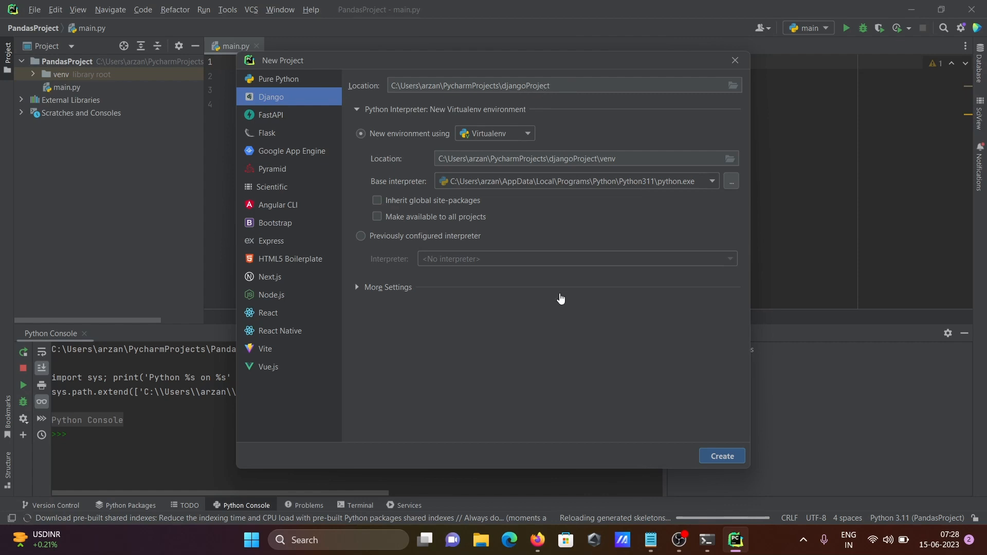
mouse_move(675, 384)
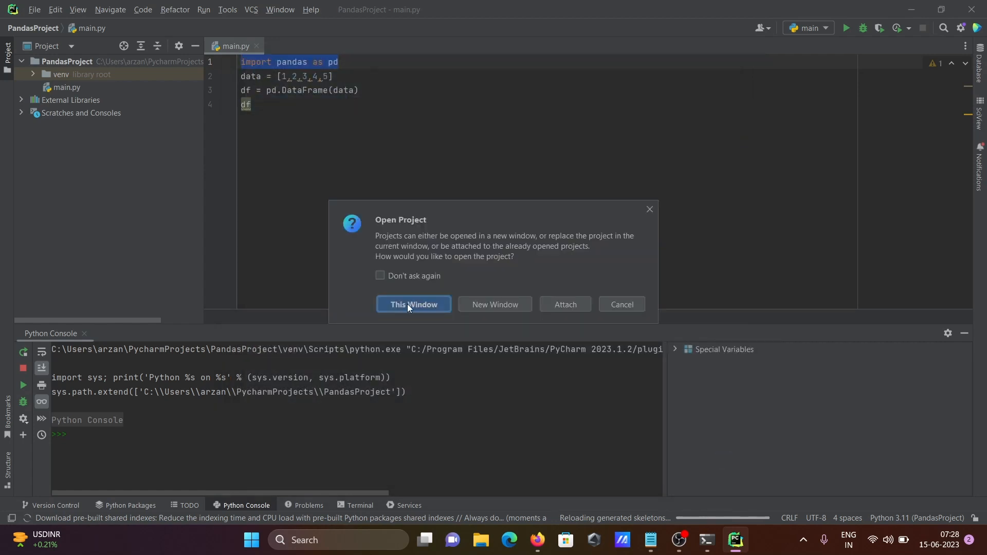
Open the new djangoProject in this window, replacing PandasProject
left_click(414, 304)
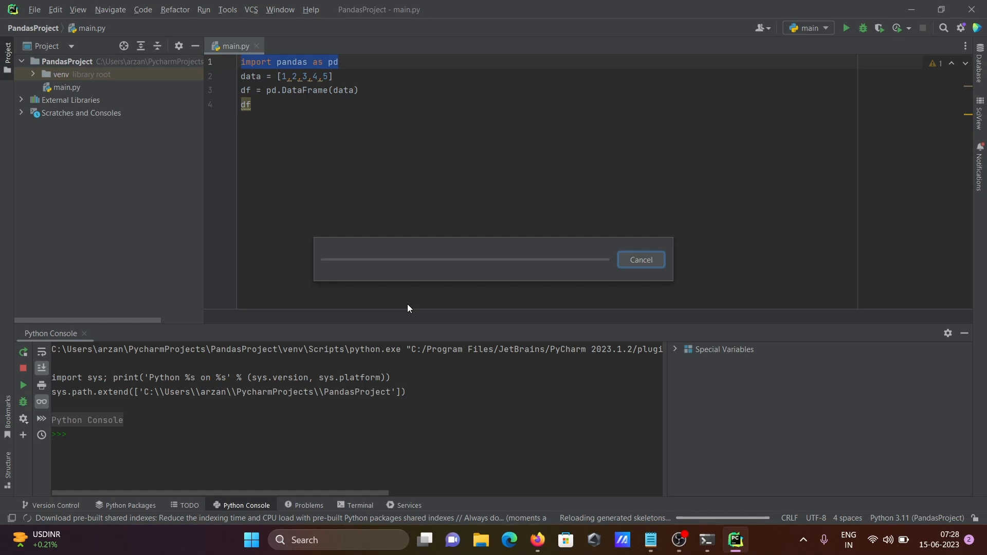
mouse_move(573, 465)
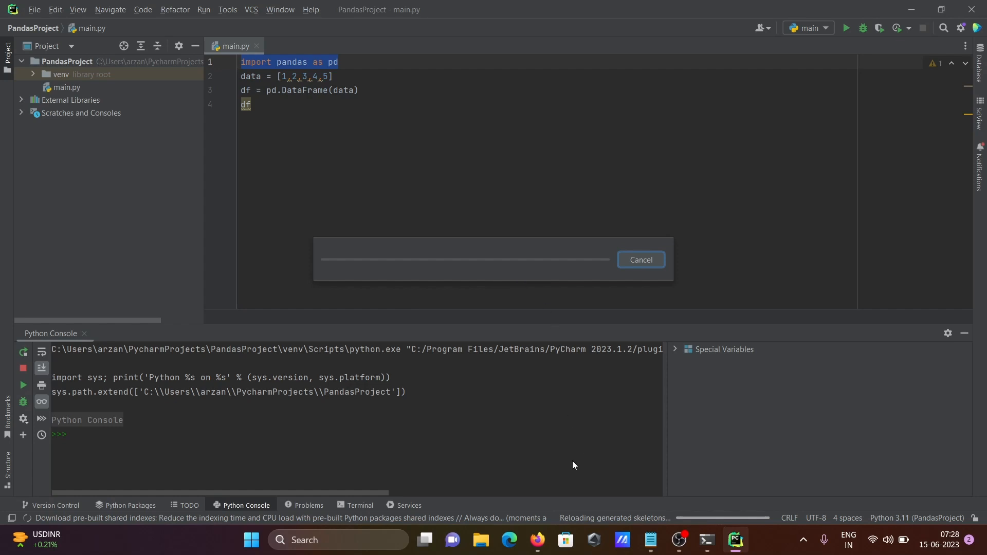
mouse_move(632, 493)
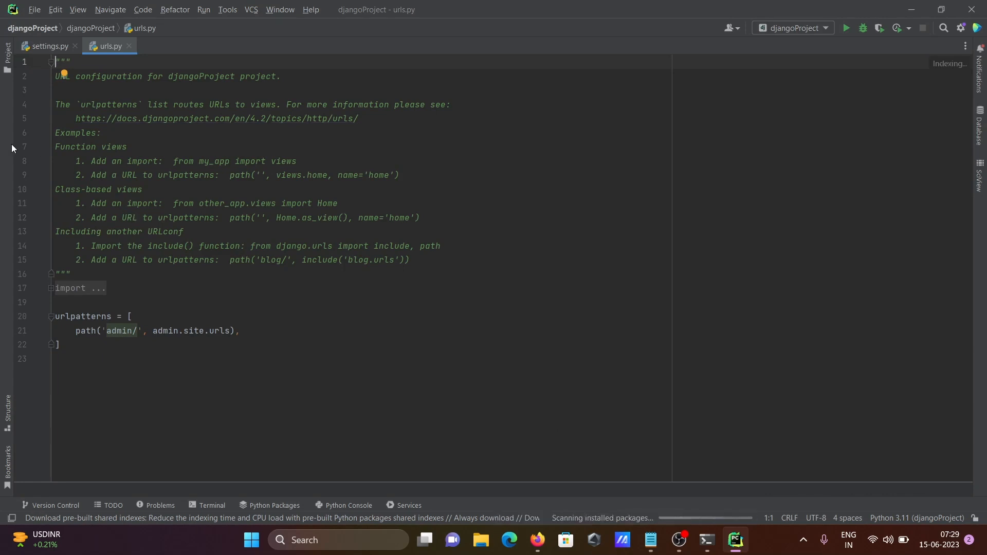
Show the Project tree and expand djangoProject, External Libraries and Scratches and Consoles
left_click(7, 49)
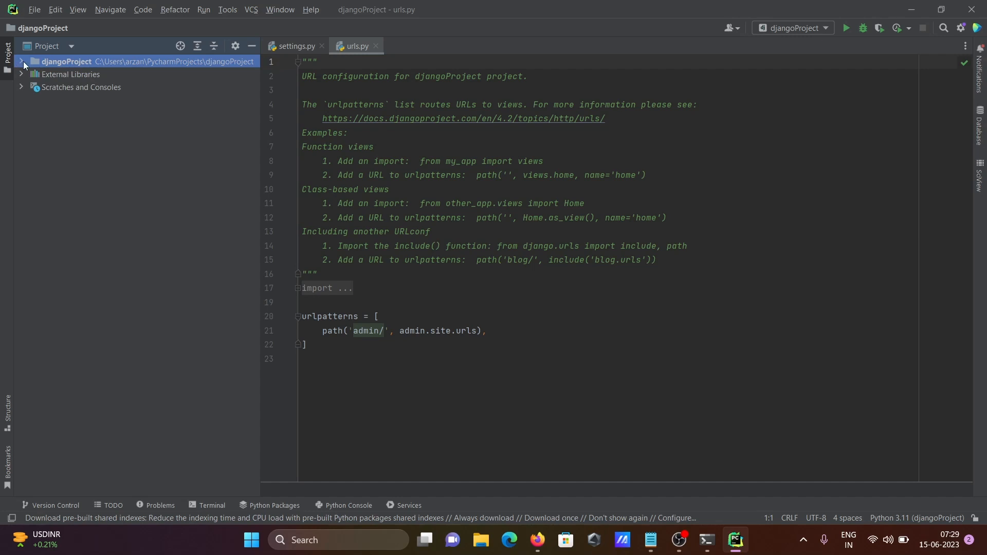
left_click(21, 60)
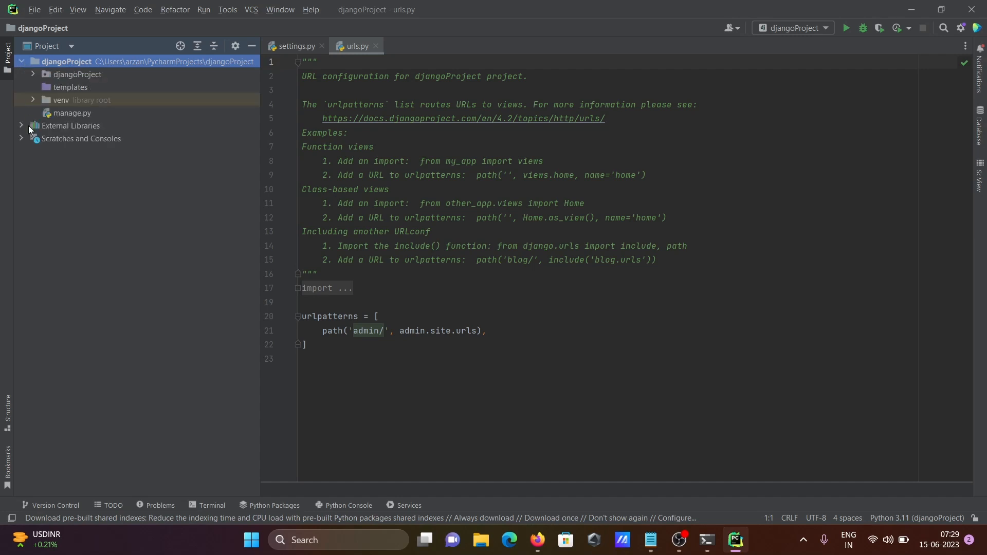
left_click(22, 125)
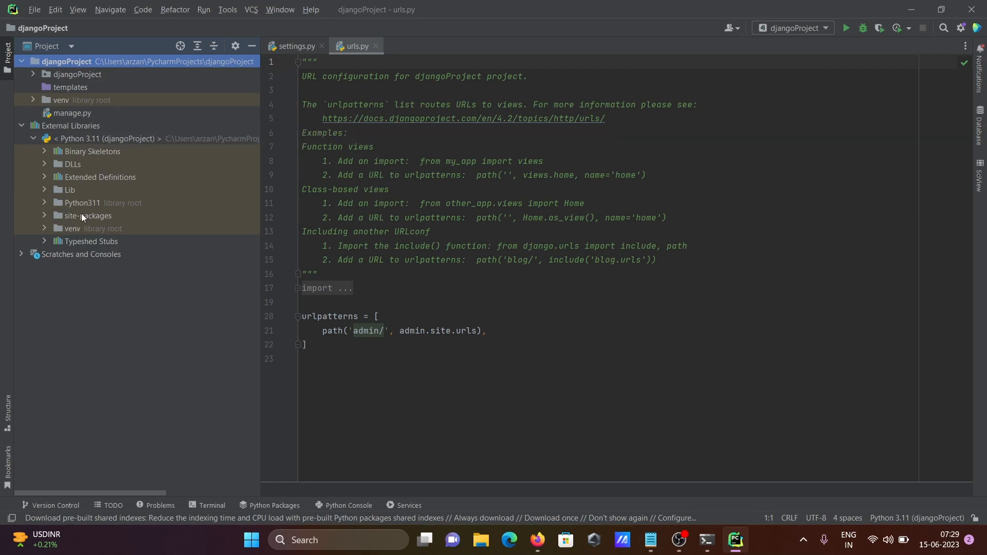
left_click(21, 254)
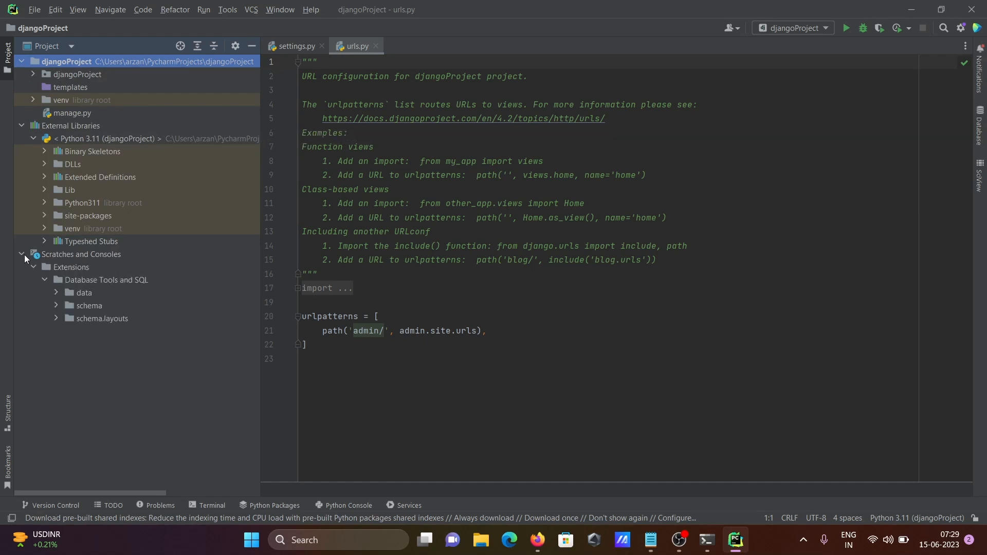
Expand the venv folder and the inner djangoProject package folder
left_click(62, 100)
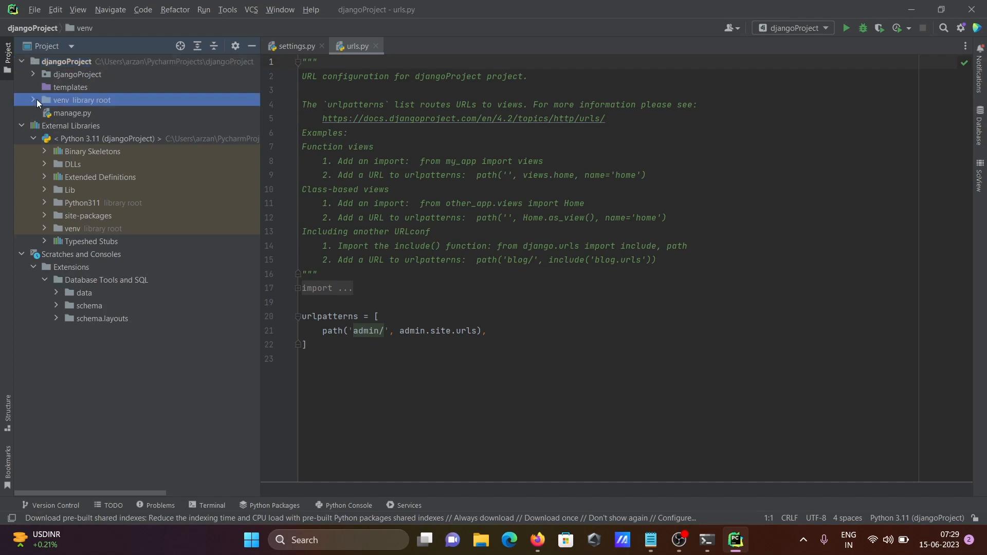
left_click(32, 100)
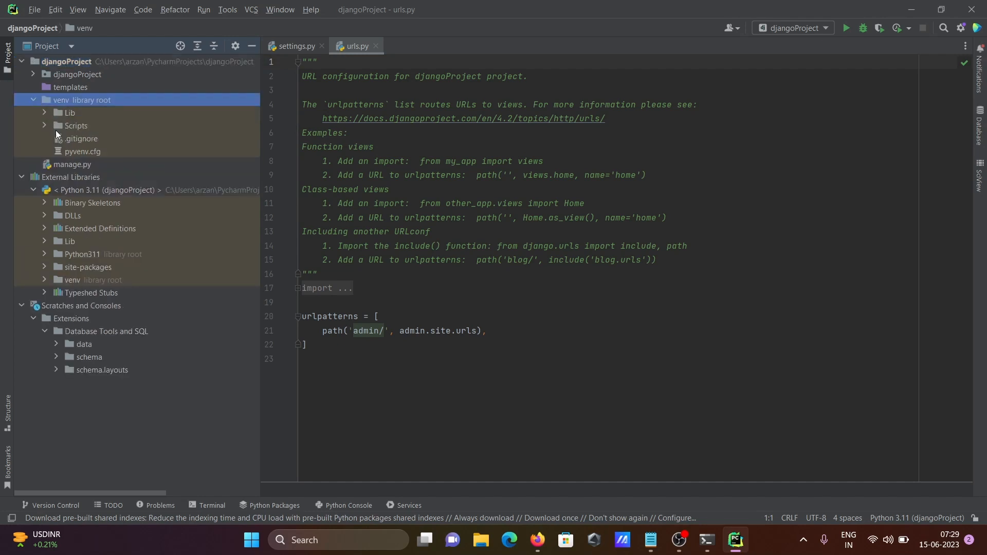
mouse_move(37, 82)
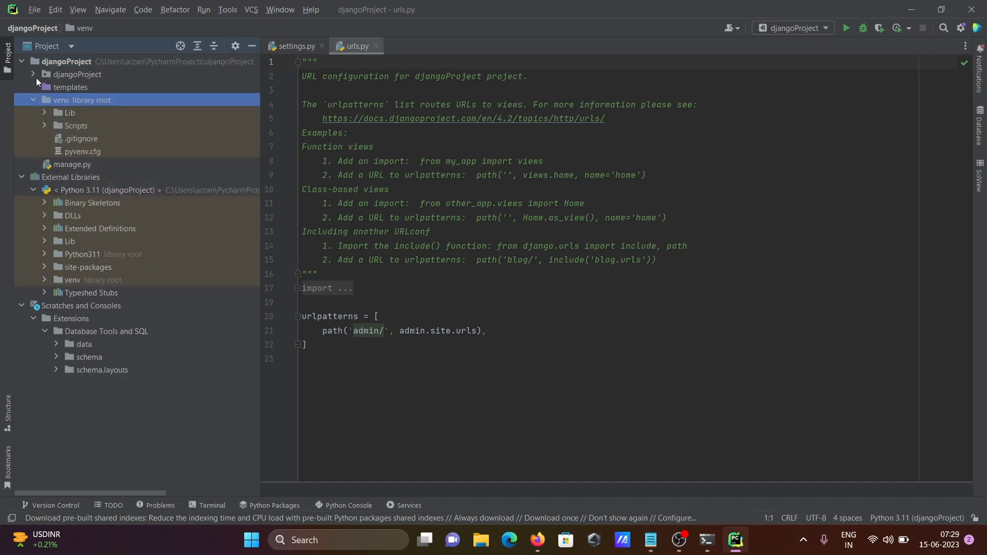
left_click(77, 74)
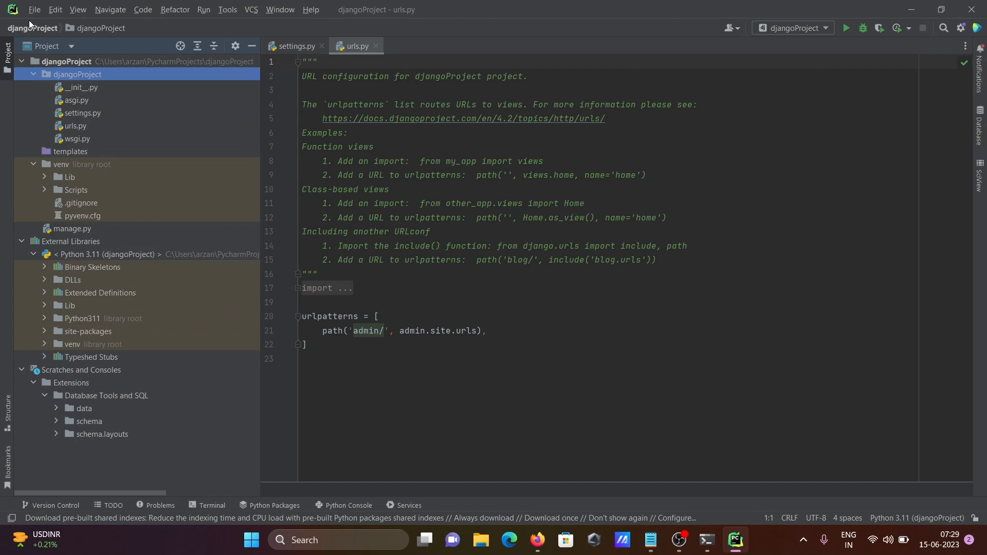
Bring up PyCharm's Settings dialog from the File menu
left_click(34, 9)
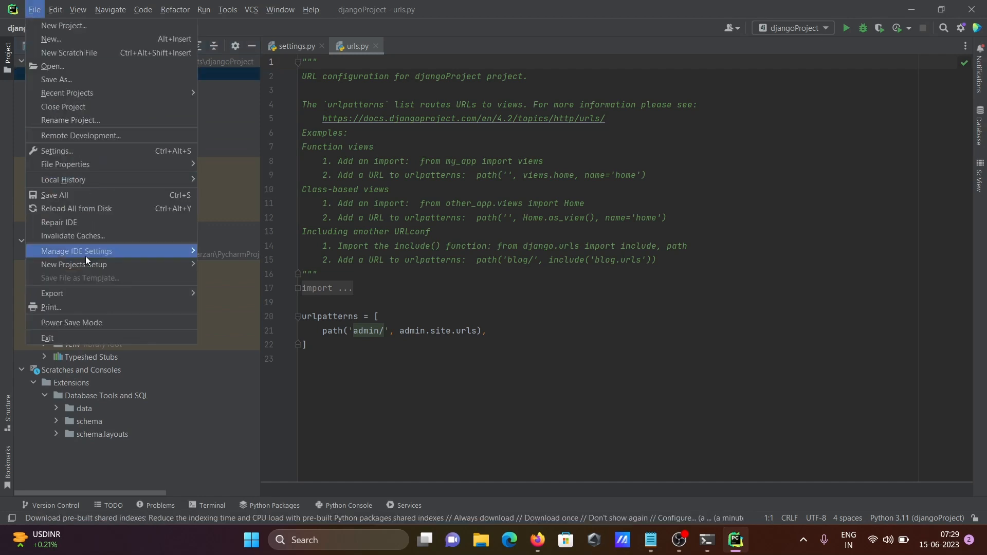
mouse_move(56, 151)
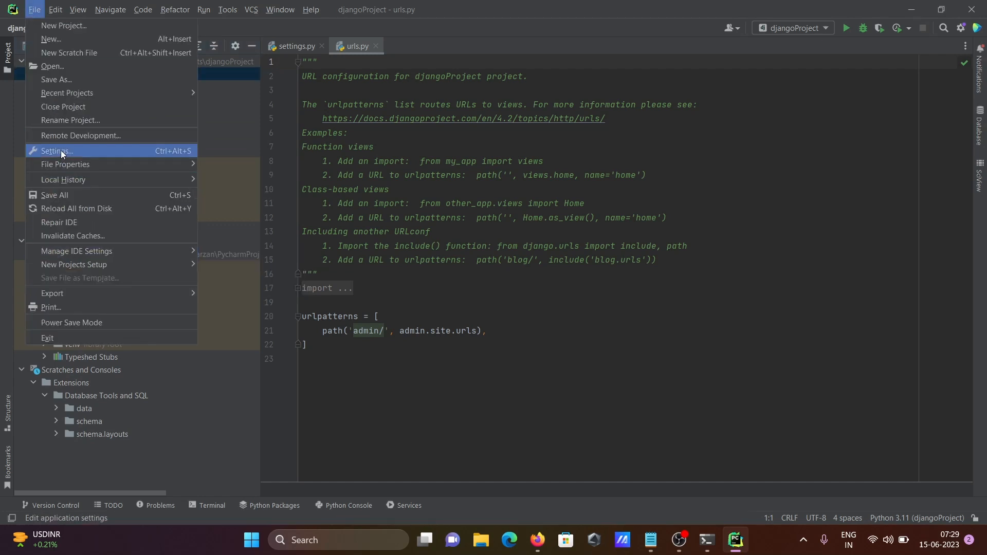
left_click(55, 152)
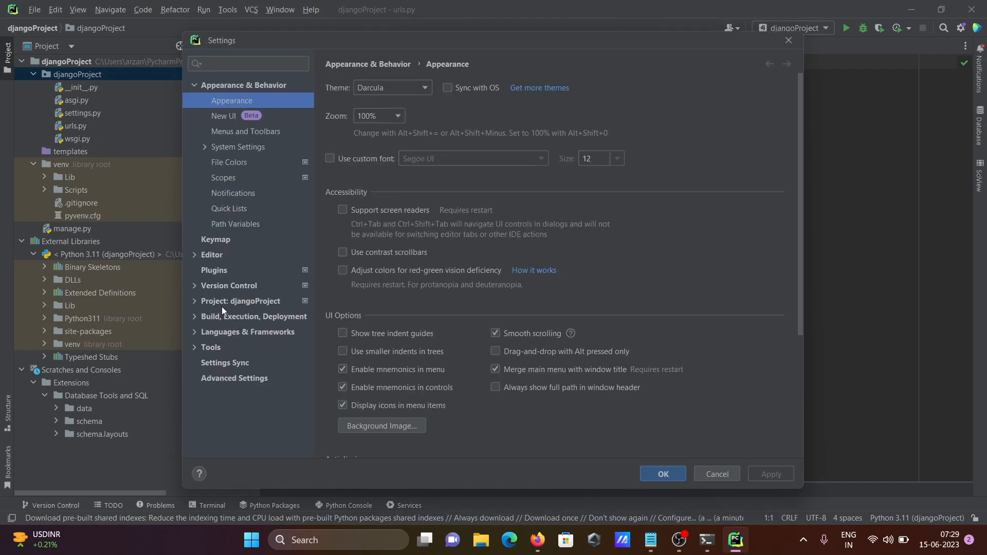
Show the djangoProject Python Interpreter page listing Django 4.2.2 among installed packages
left_click(240, 301)
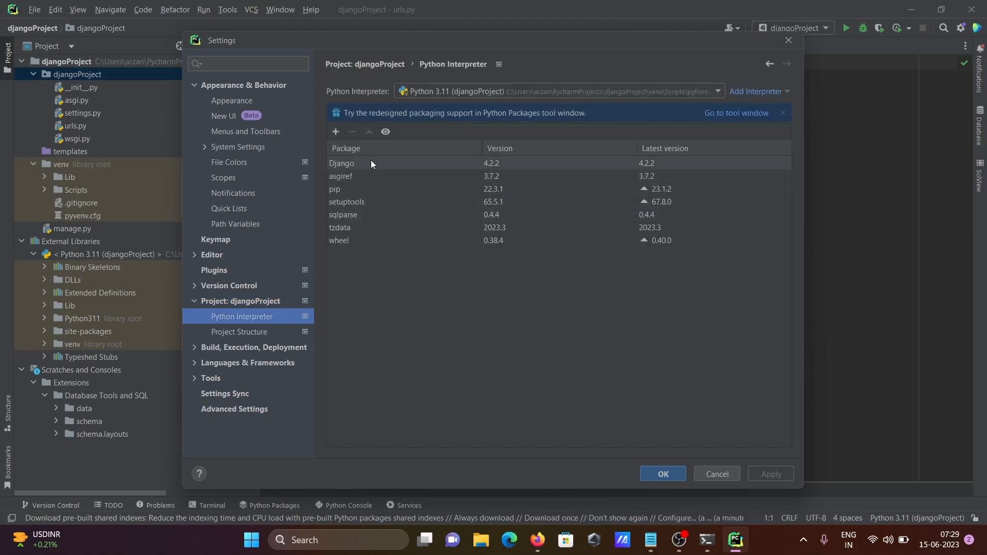
mouse_move(364, 166)
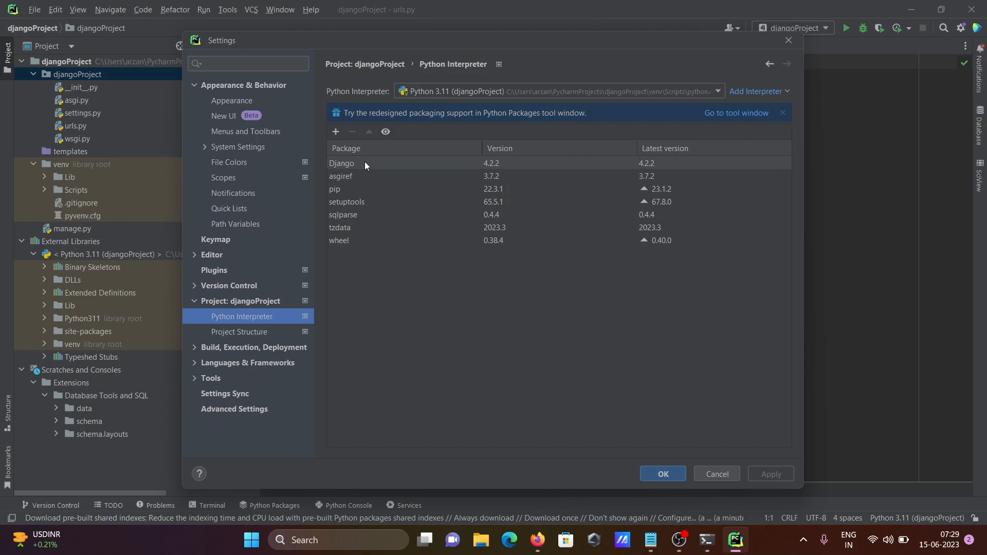
mouse_move(365, 167)
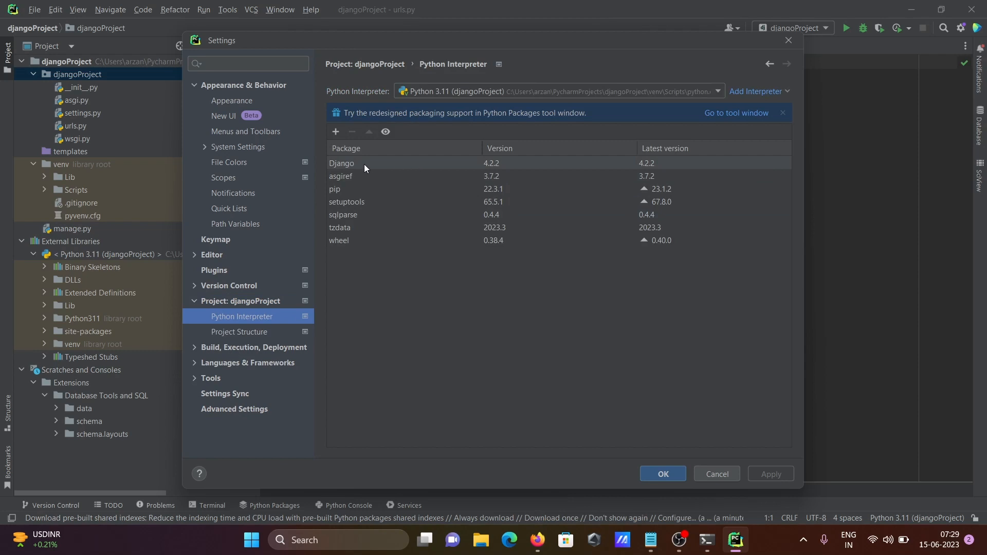
mouse_move(525, 172)
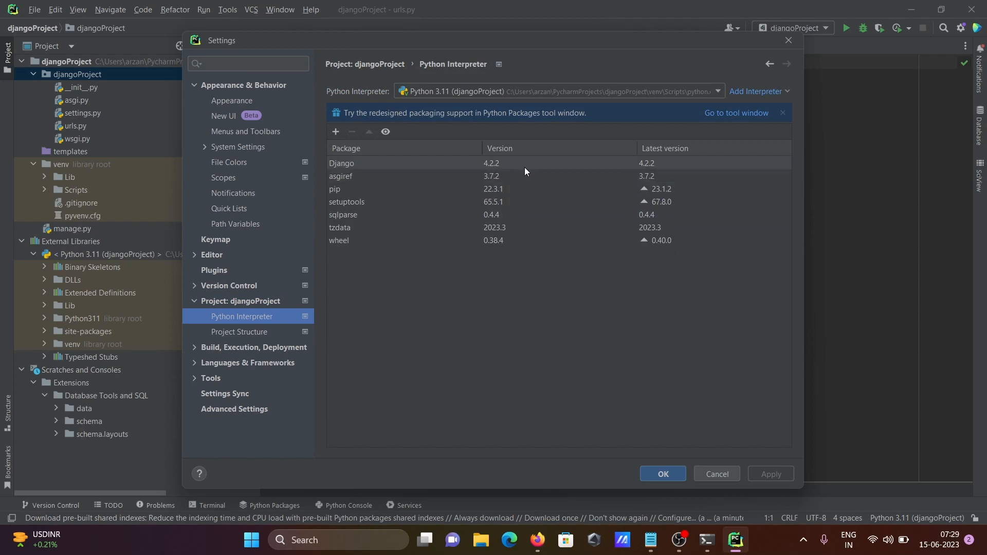
mouse_move(436, 190)
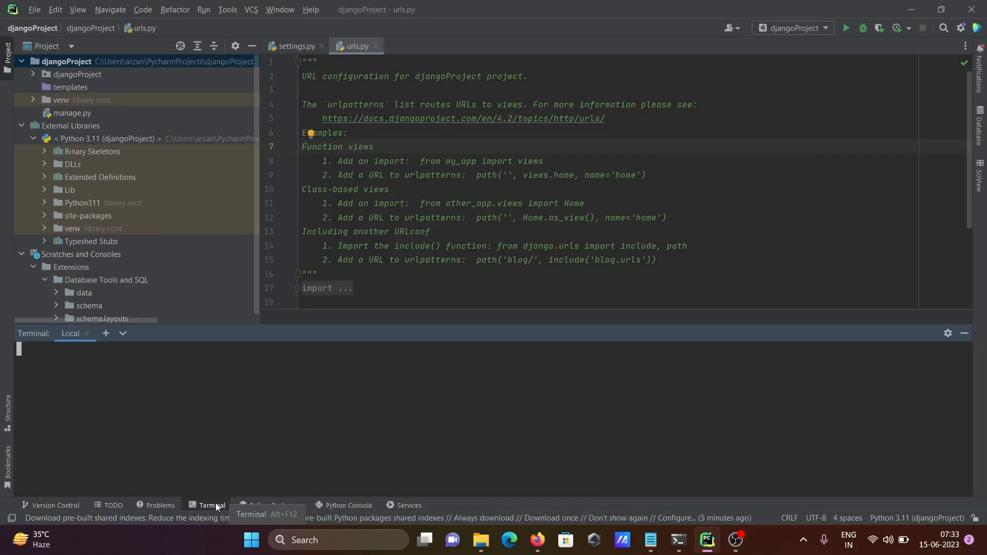
left_click(211, 504)
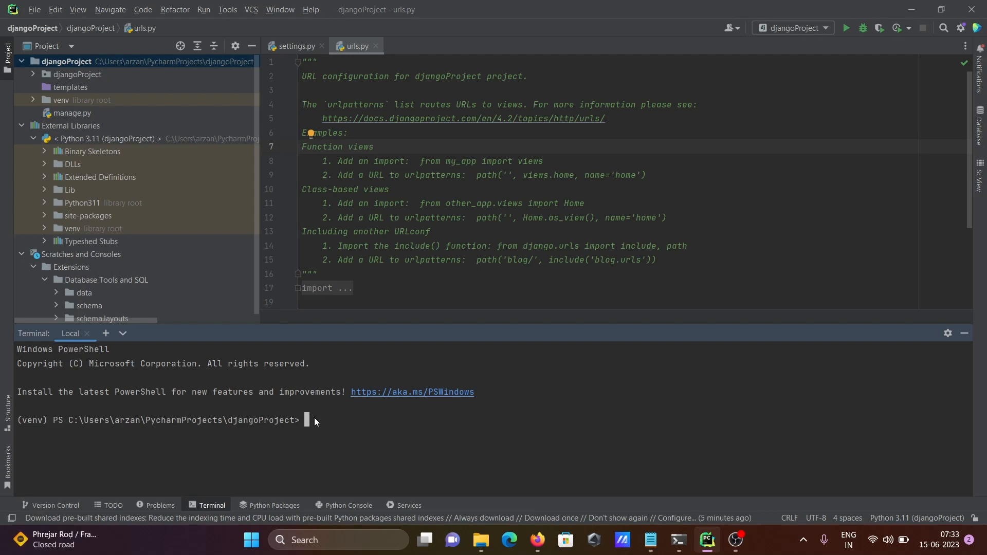
type("python manag")
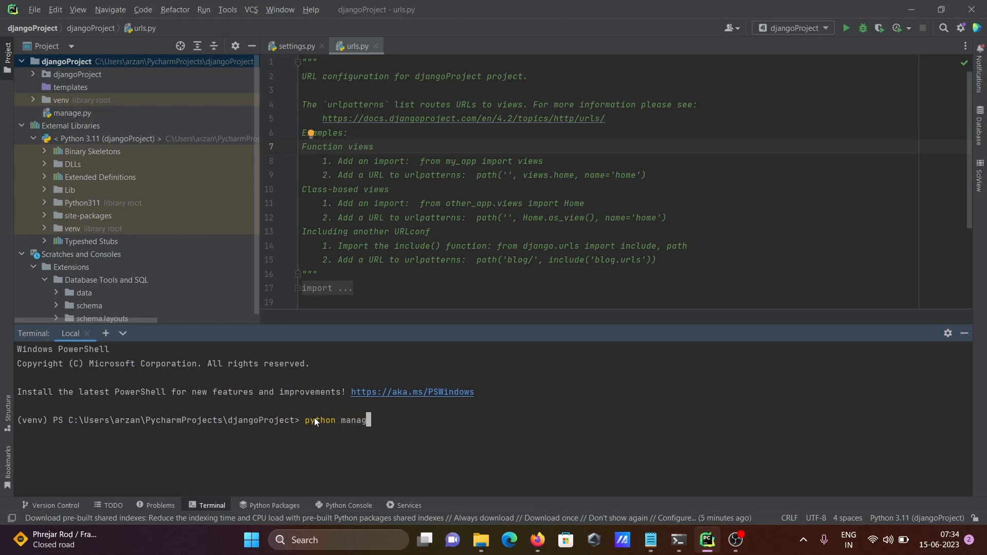
type("e.py r")
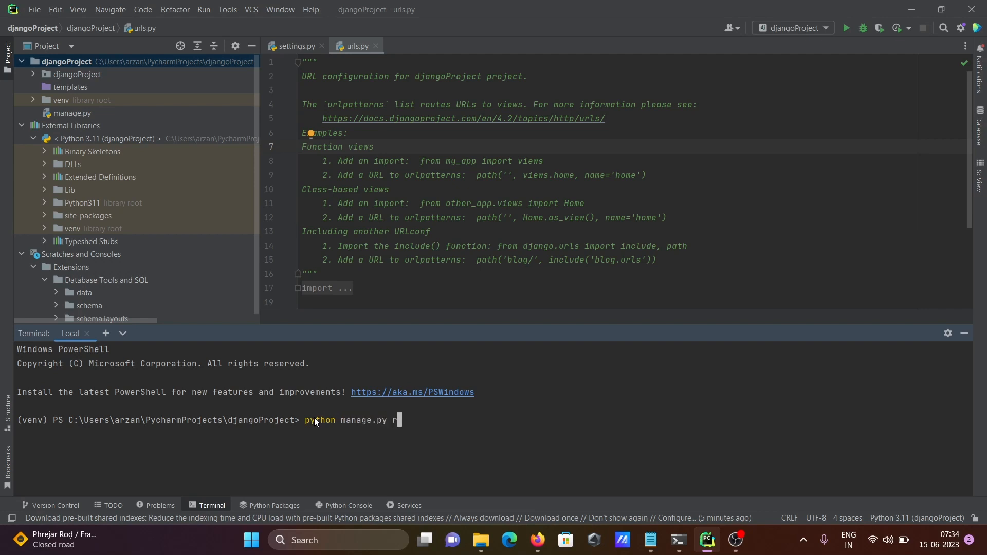
type("un")
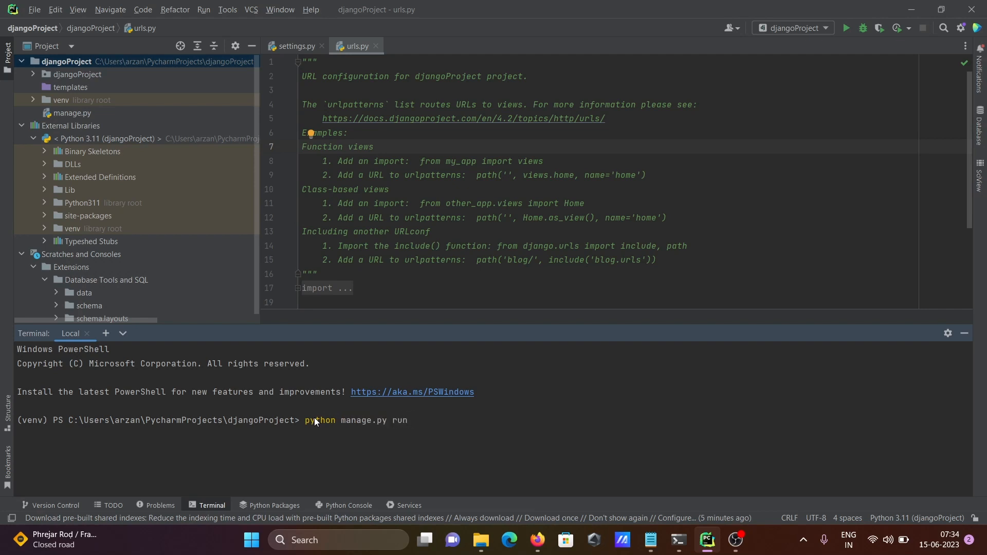
type("server")
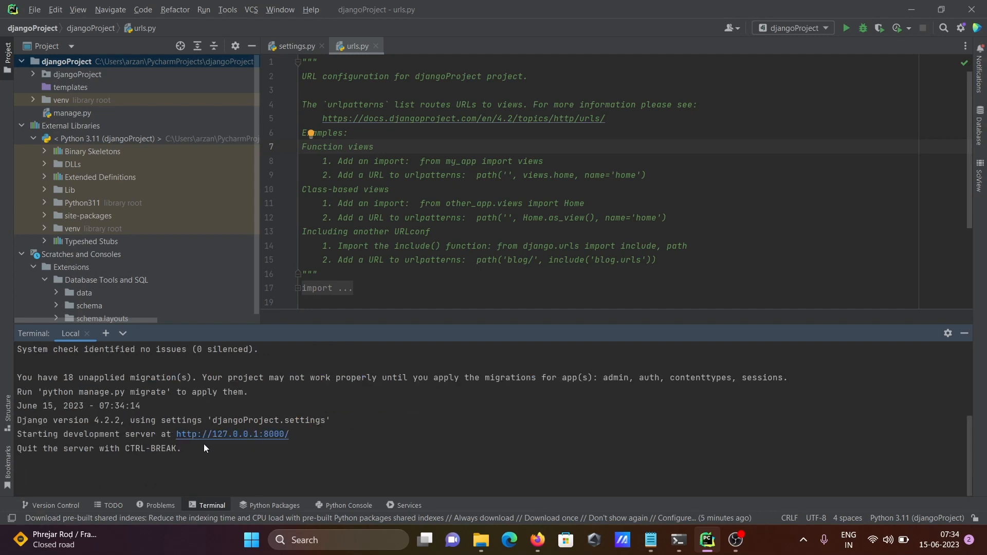
mouse_move(86, 441)
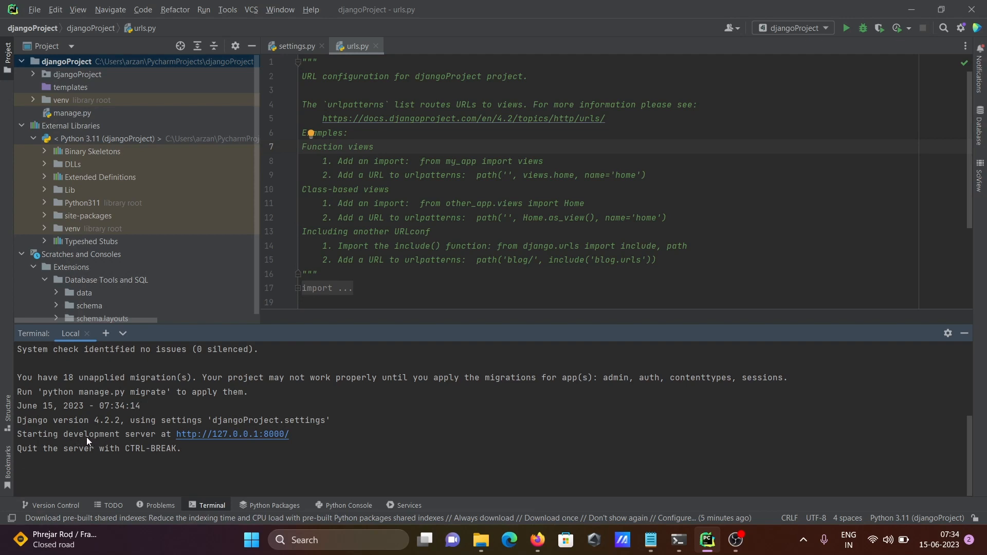
mouse_move(210, 433)
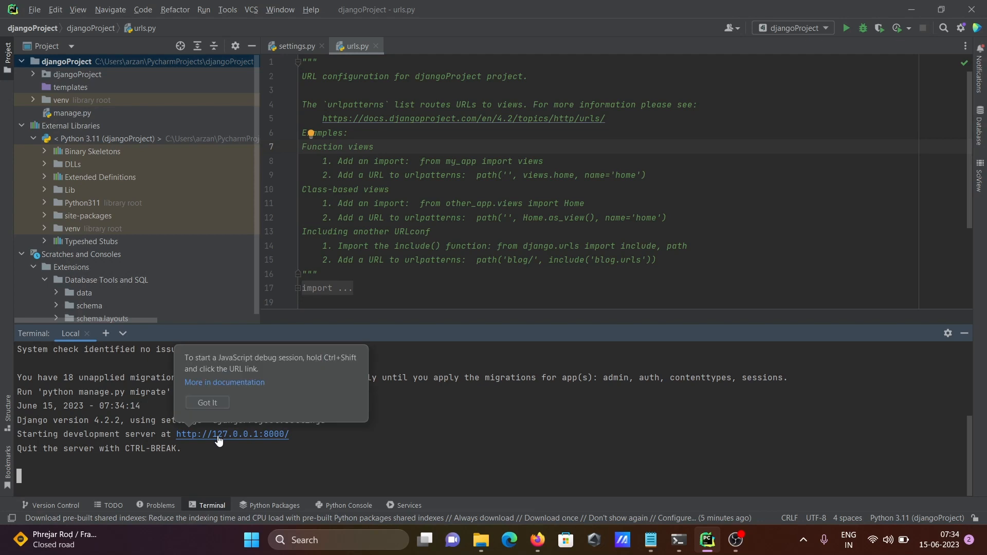
left_click(231, 434)
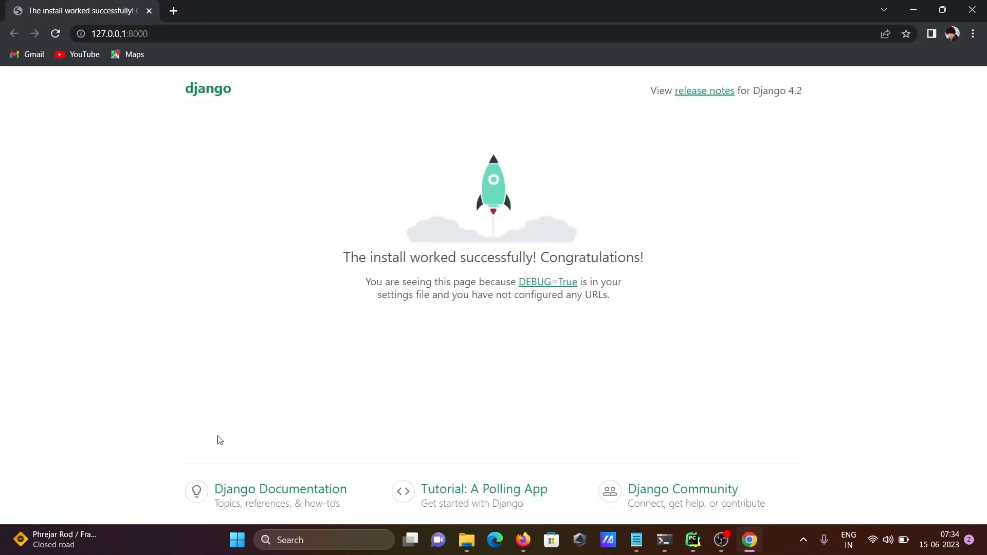
mouse_move(217, 120)
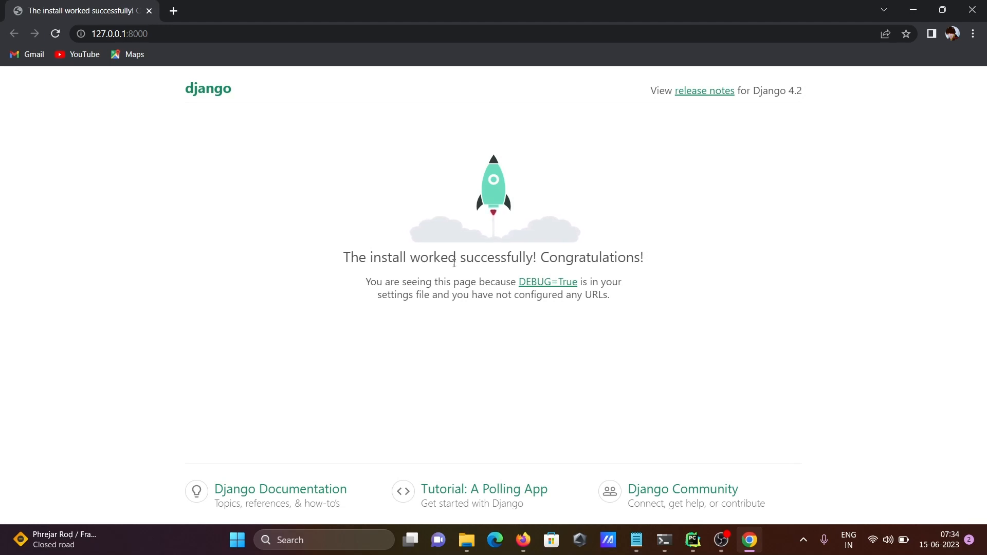
mouse_move(589, 262)
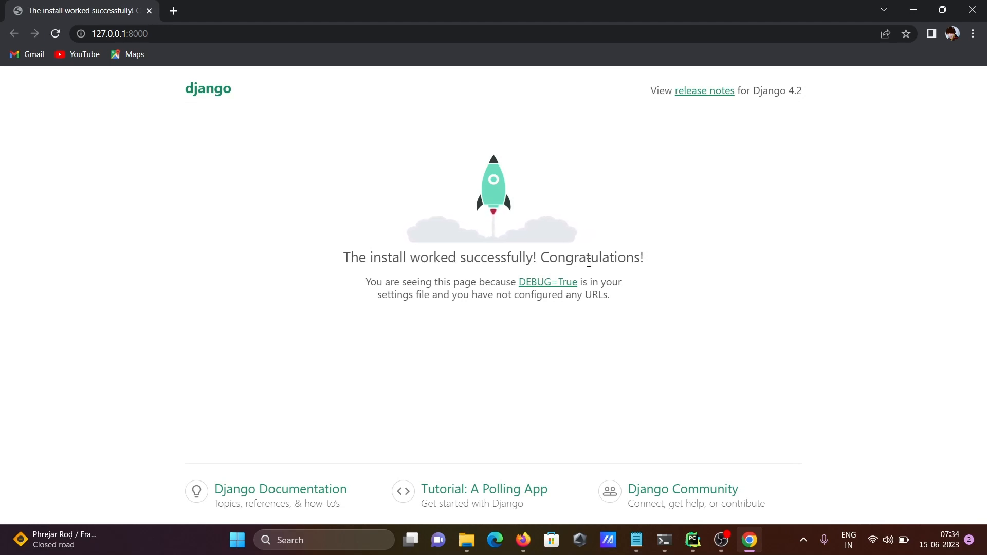
mouse_move(560, 247)
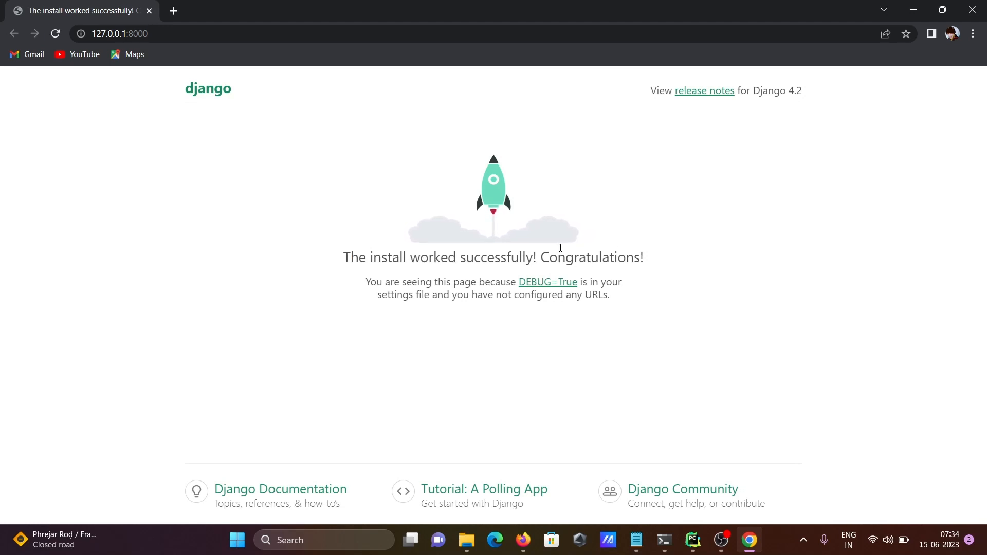
mouse_move(631, 215)
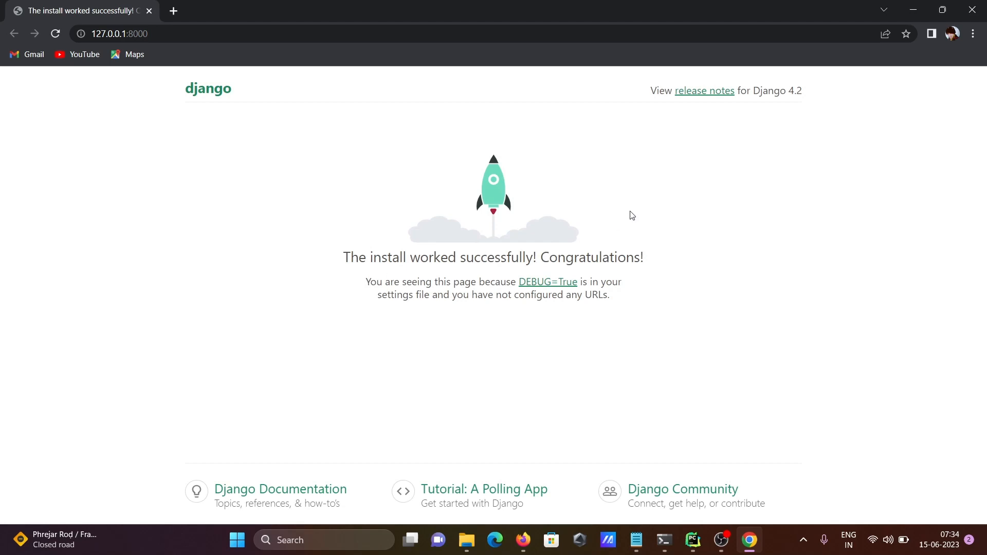
mouse_move(569, 282)
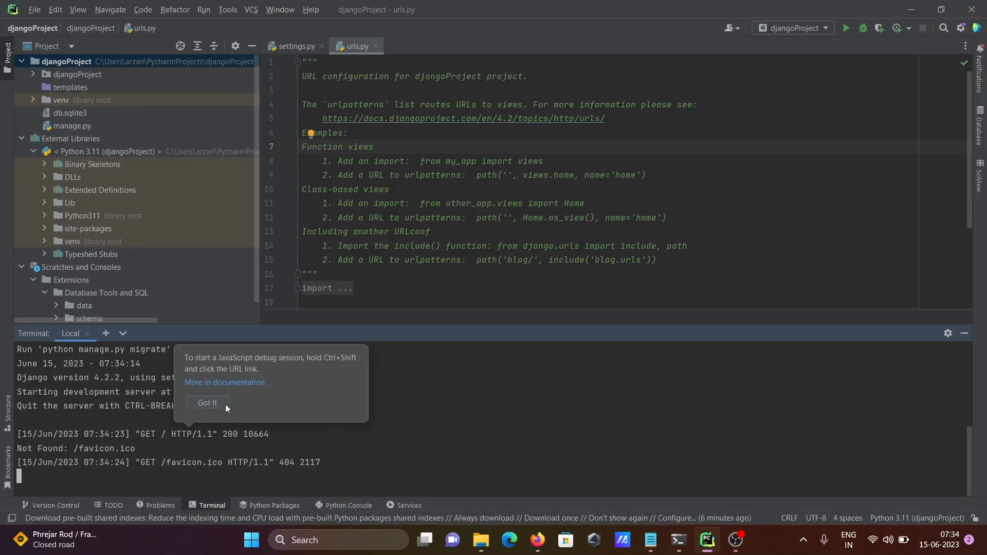
mouse_move(447, 415)
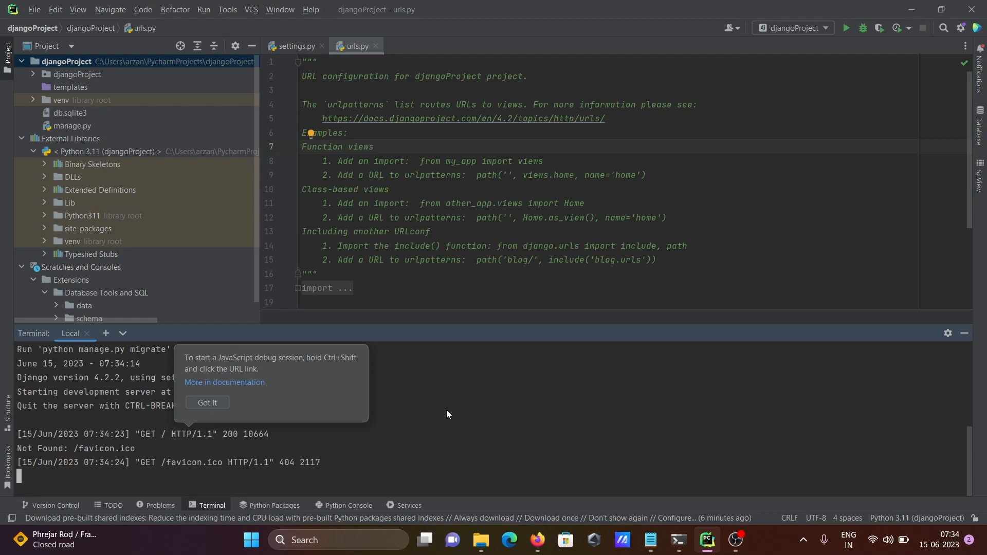
mouse_move(499, 395)
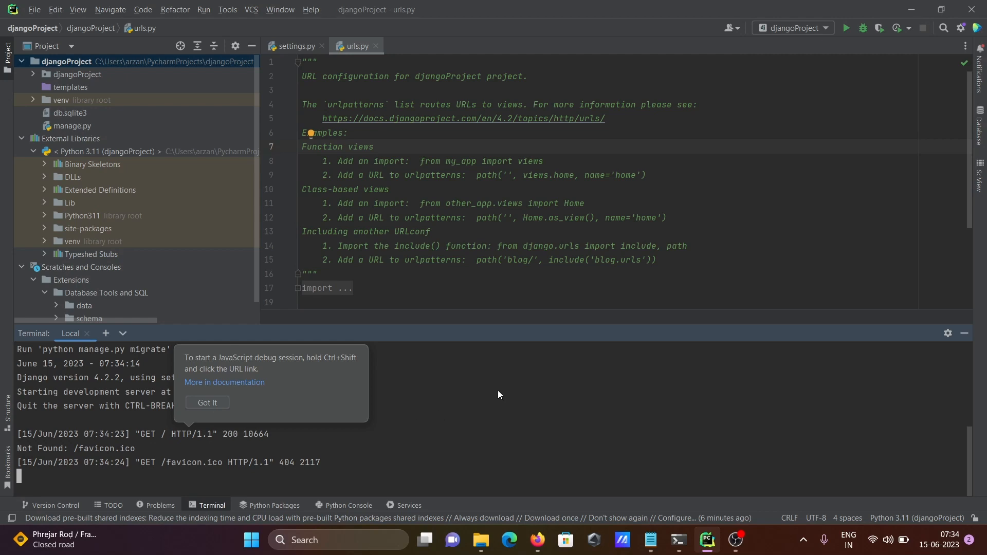